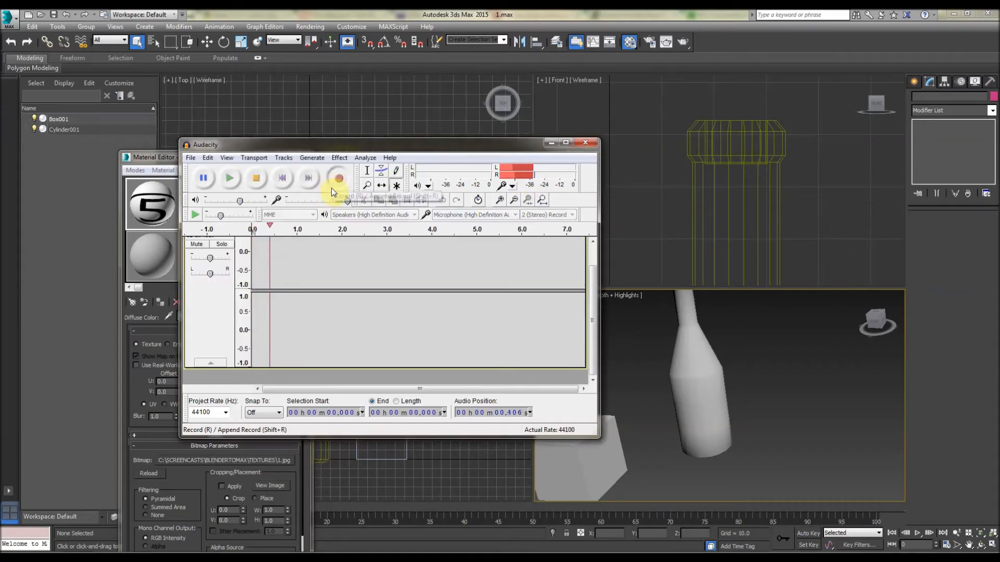
Bring up the Select Bitmap Image File dialog and move the Material Editor aside
{"action": "left_click", "coordinate": [338, 178]}
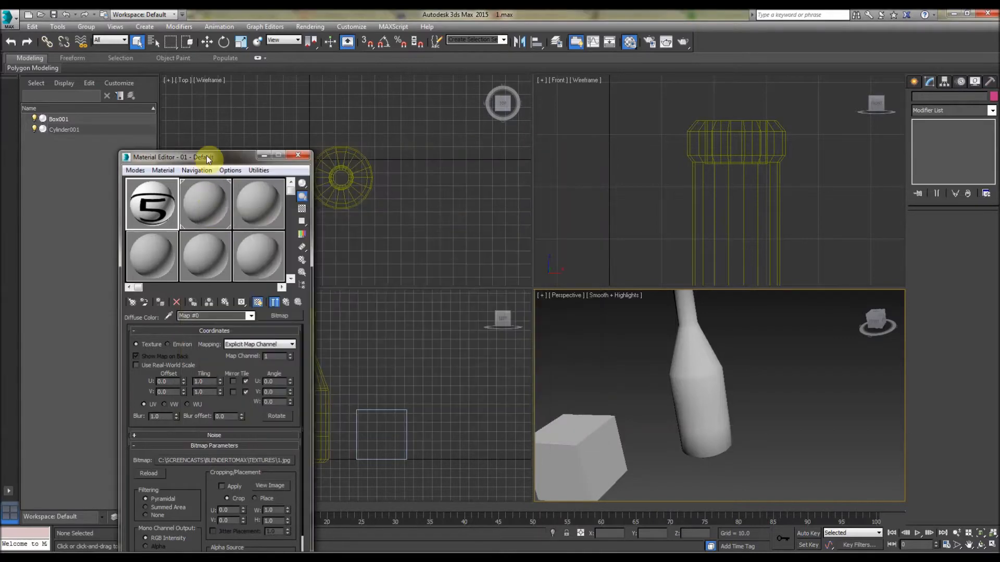
{"action": "left_click_drag", "start_coordinate": [171, 157], "coordinate": [108, 192]}
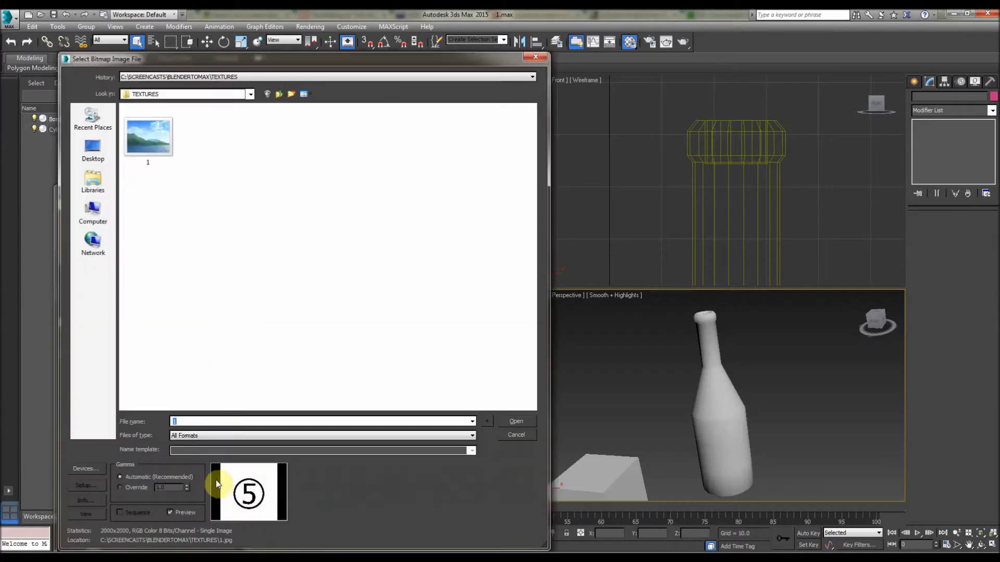
Load 1.jpg as the material's bitmap and drop the material onto the bottle
{"action": "left_click", "coordinate": [147, 135]}
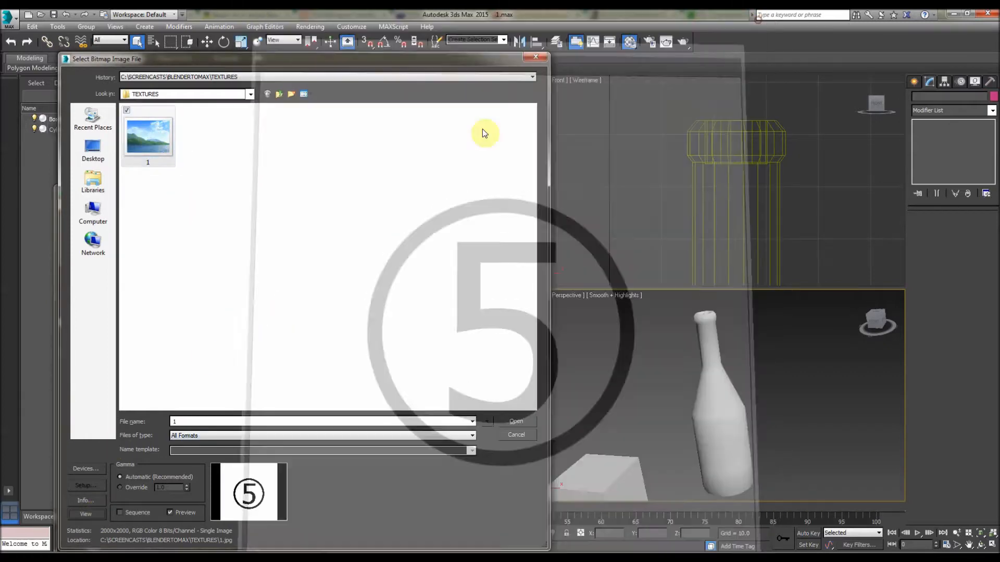
{"action": "left_click", "coordinate": [516, 421]}
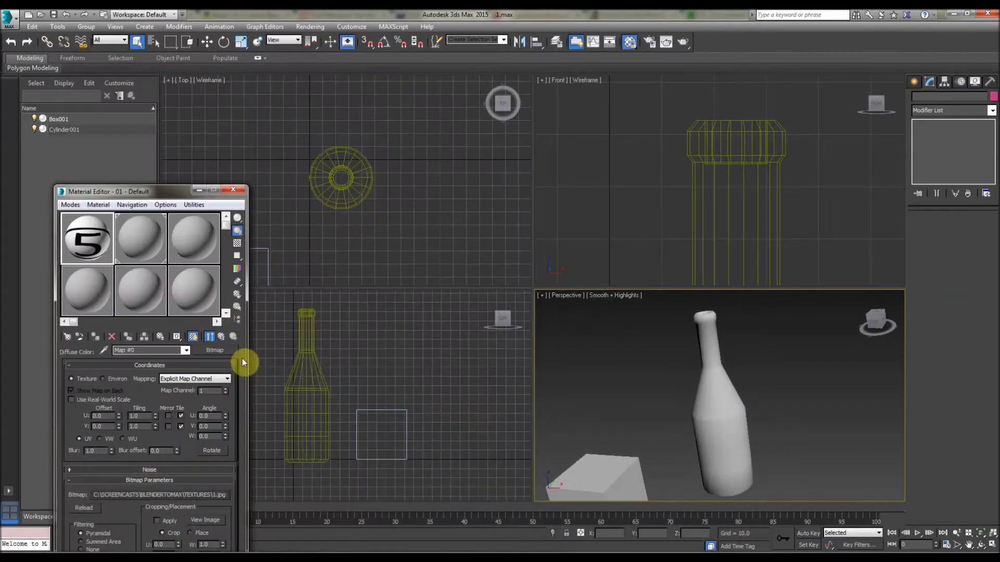
{"action": "mouse_move", "coordinate": [292, 265]}
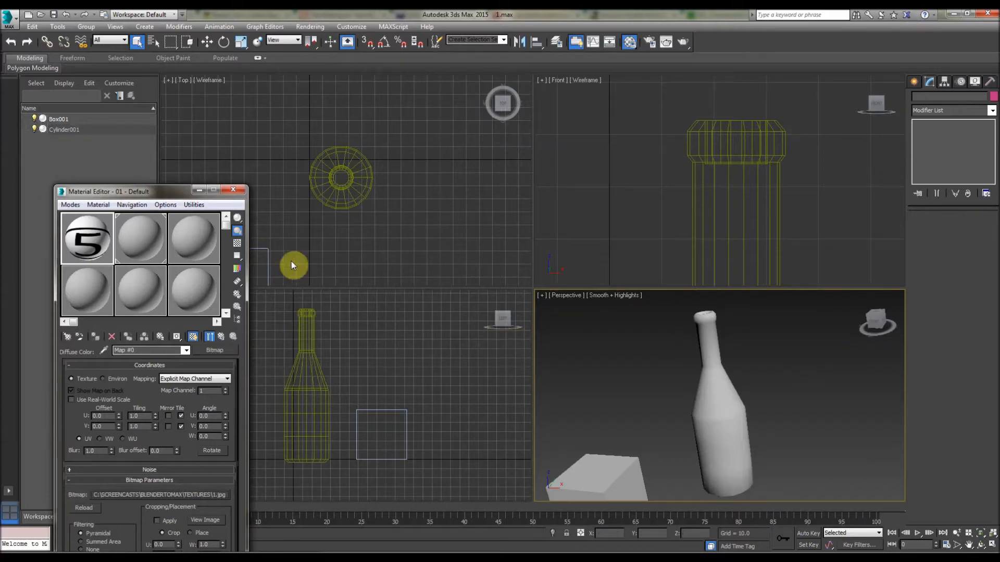
{"action": "left_click_drag", "start_coordinate": [109, 191], "coordinate": [225, 95]}
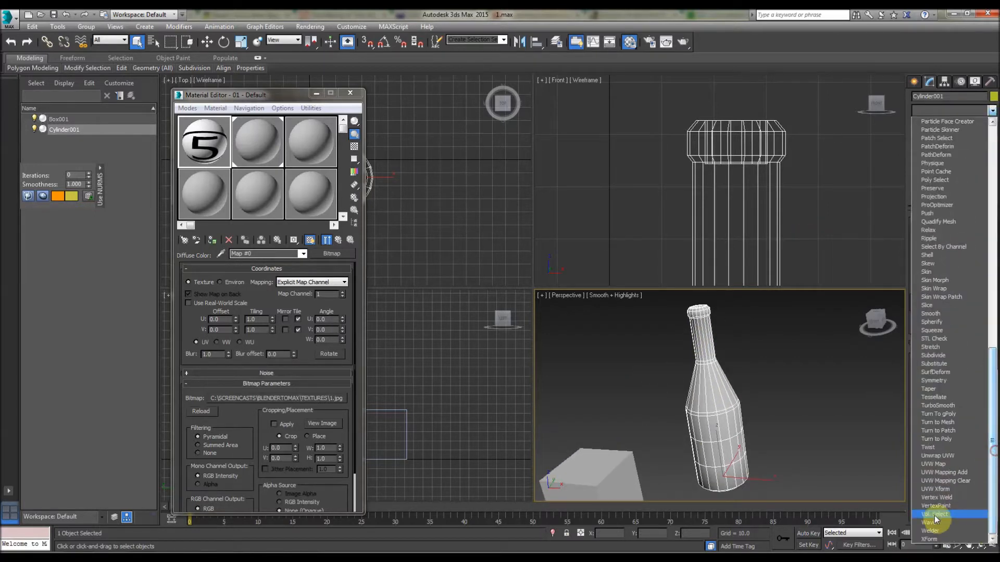
Add Unwrap UVW to Cylinder001 and bring up its UV editor
{"action": "left_click", "coordinate": [937, 455]}
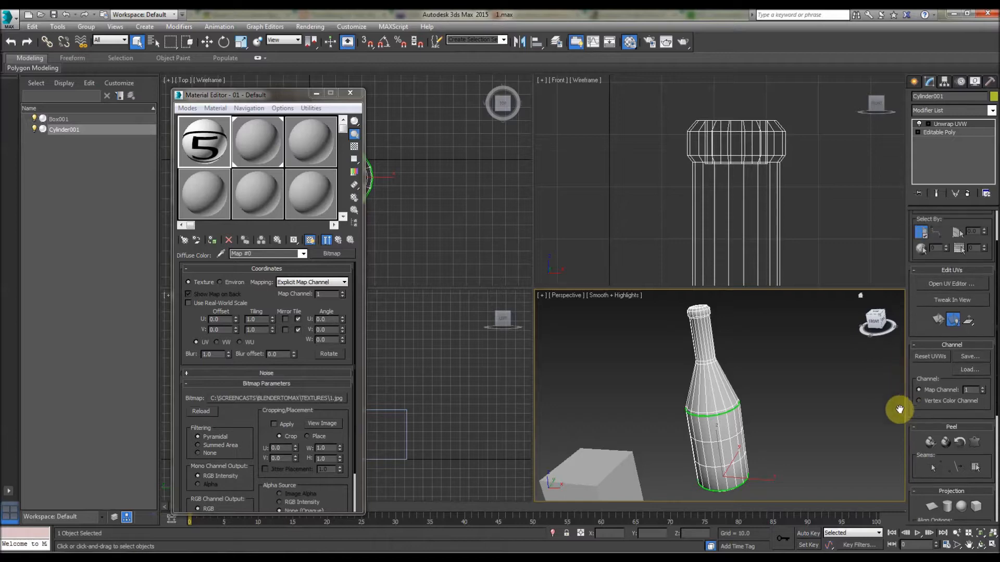
{"action": "left_click", "coordinate": [951, 283]}
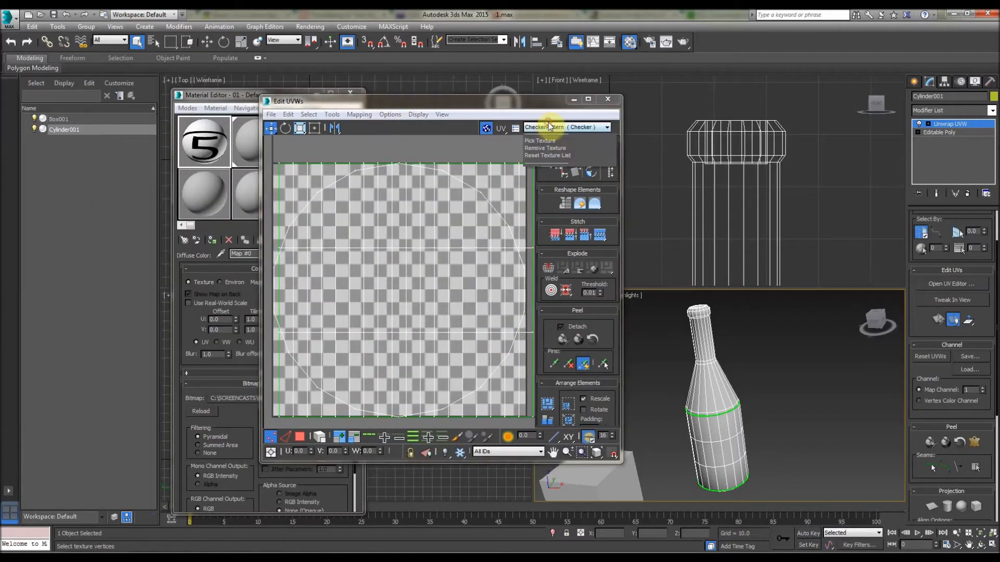
Set the '5' image as the UV editor backdrop and switch to Polygon face selection
{"action": "left_click", "coordinate": [539, 141]}
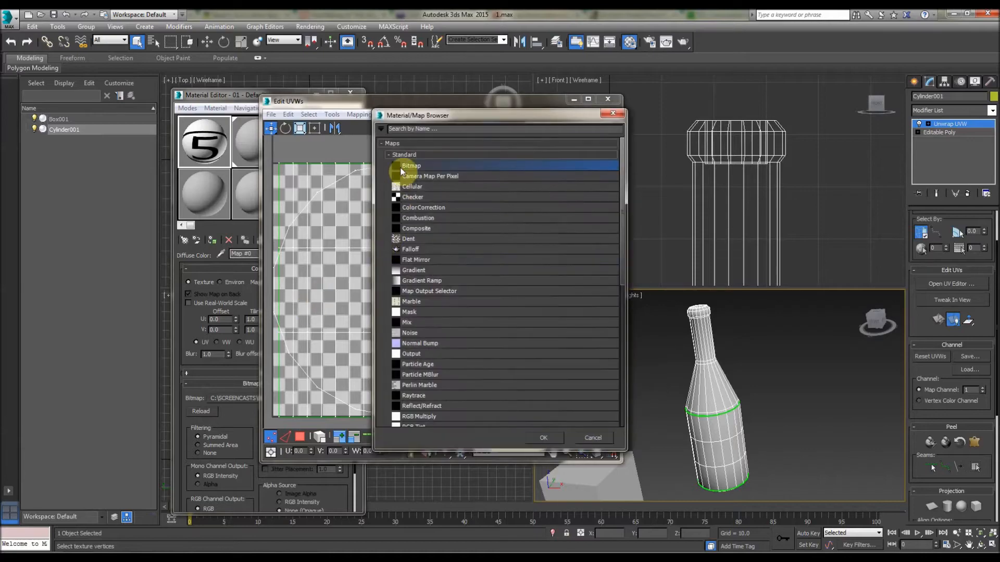
{"action": "left_click", "coordinate": [542, 438]}
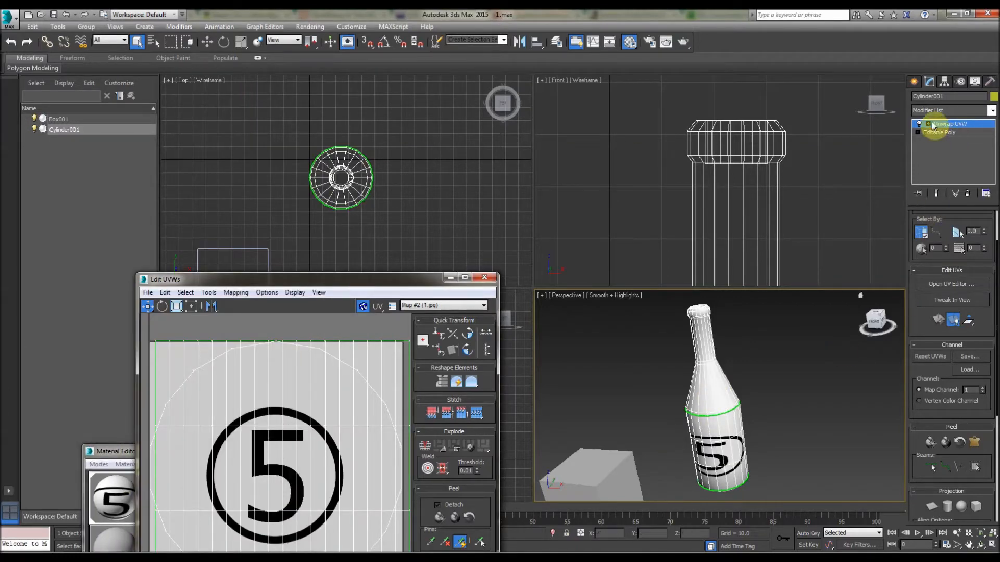
{"action": "left_click", "coordinate": [919, 124]}
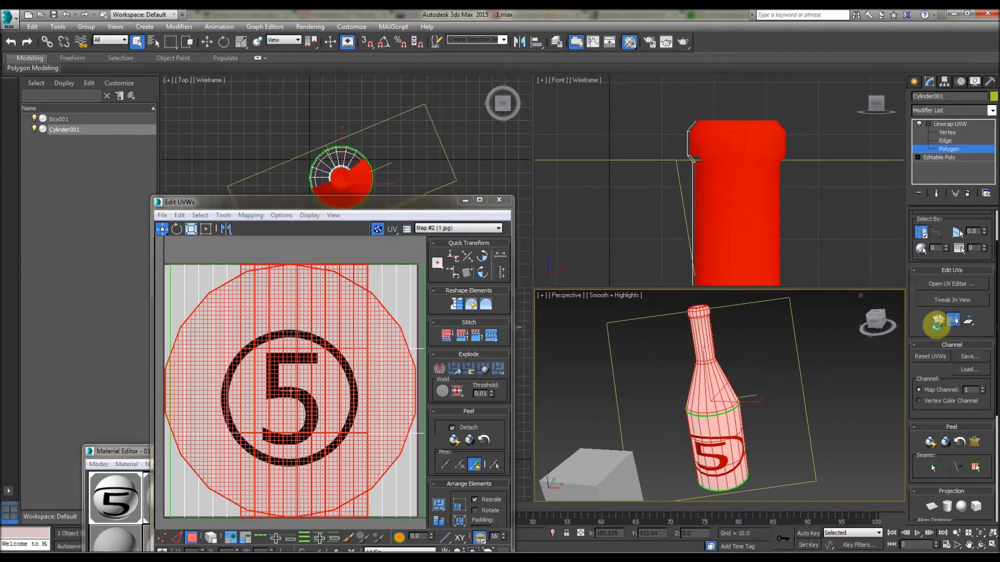
{"action": "mouse_move", "coordinate": [932, 442]}
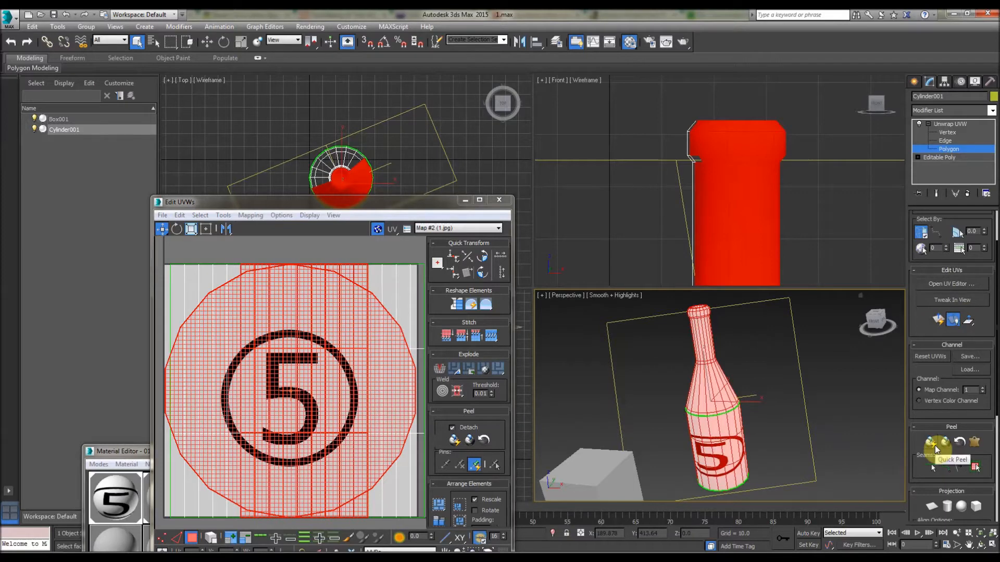
{"action": "mouse_move", "coordinate": [973, 442]}
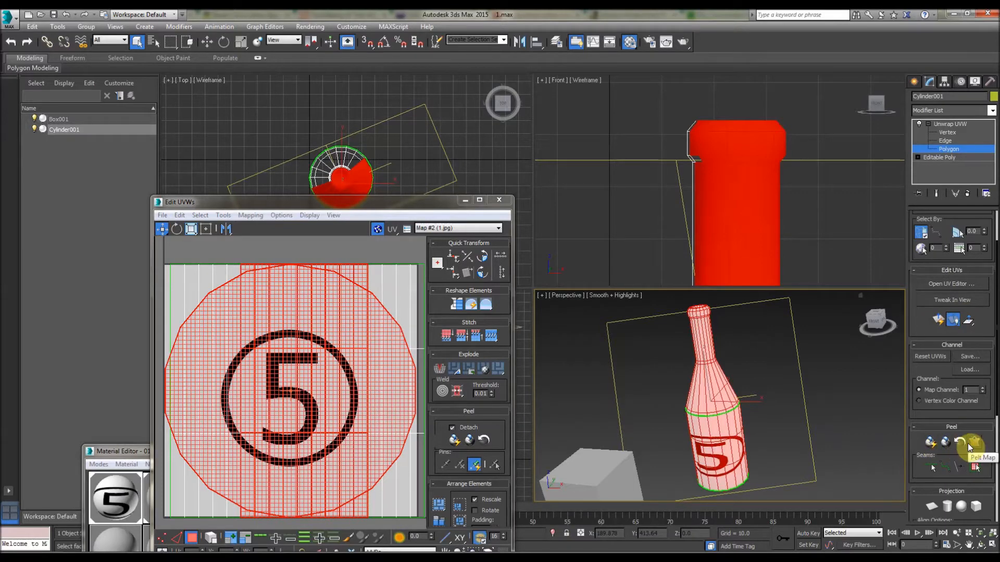
{"action": "mouse_move", "coordinate": [929, 444]}
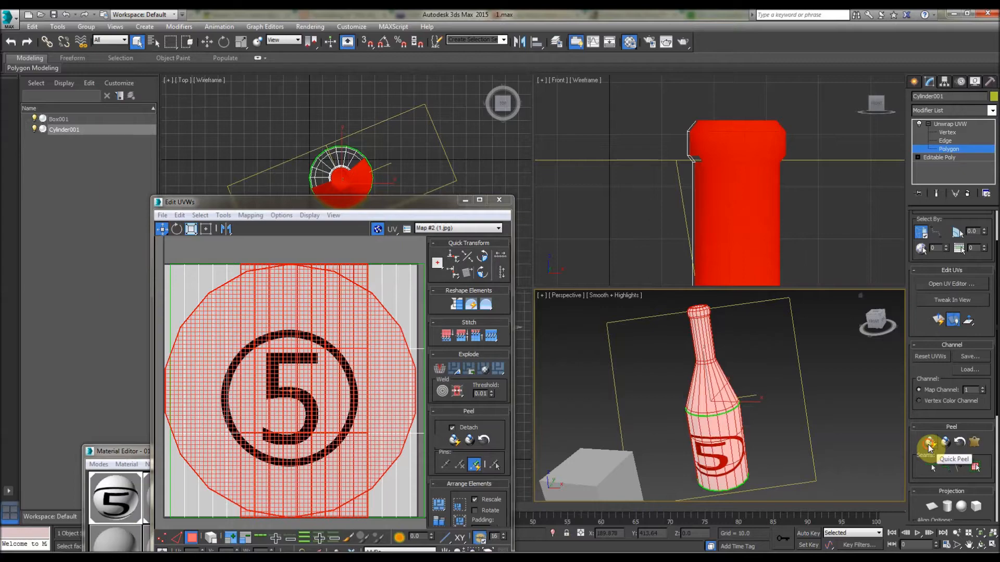
Quick Peel all selected faces into a flat UV layout over the '5' image
{"action": "left_click", "coordinate": [929, 444]}
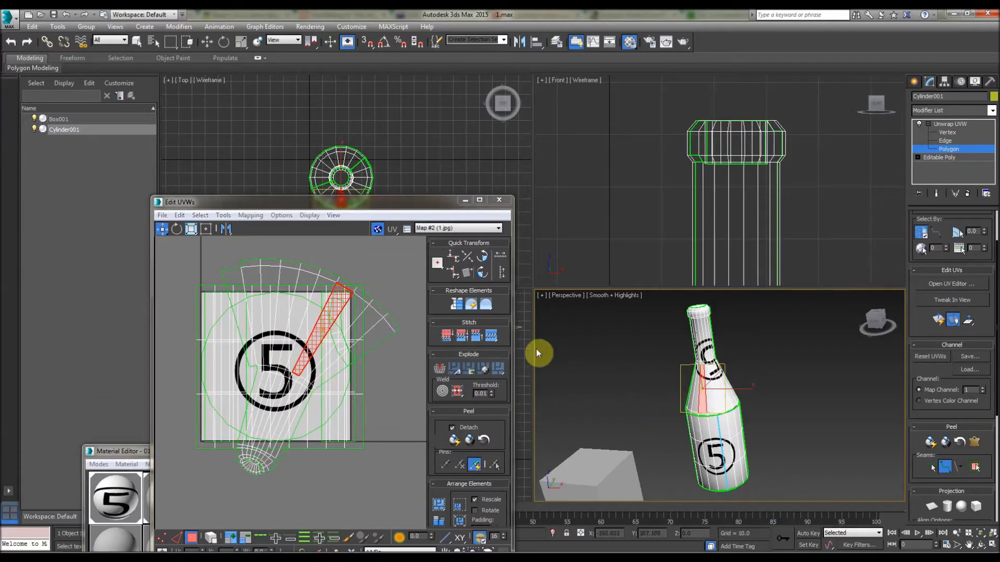
{"action": "left_click_drag", "start_coordinate": [331, 201], "coordinate": [246, 225]}
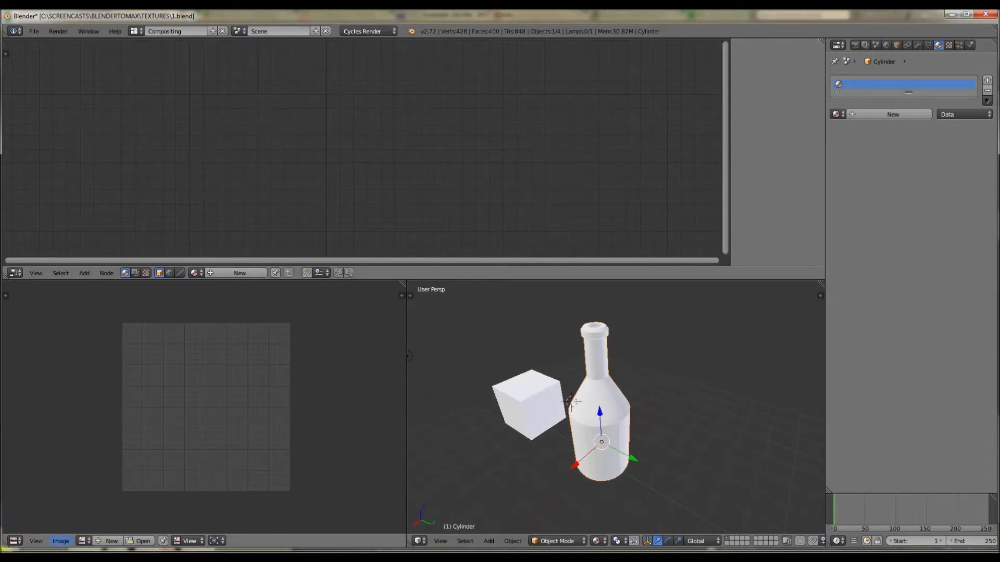
{"action": "mouse_move", "coordinate": [392, 408]}
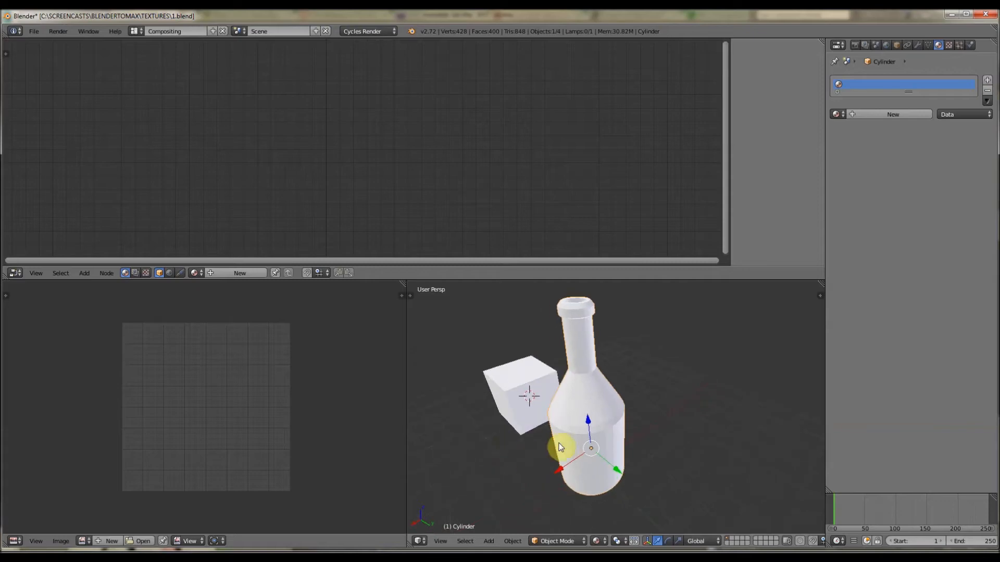
In Edit Mode, Unwrap the bottle and scale its UV islands across the image
{"action": "key", "text": "Tab"}
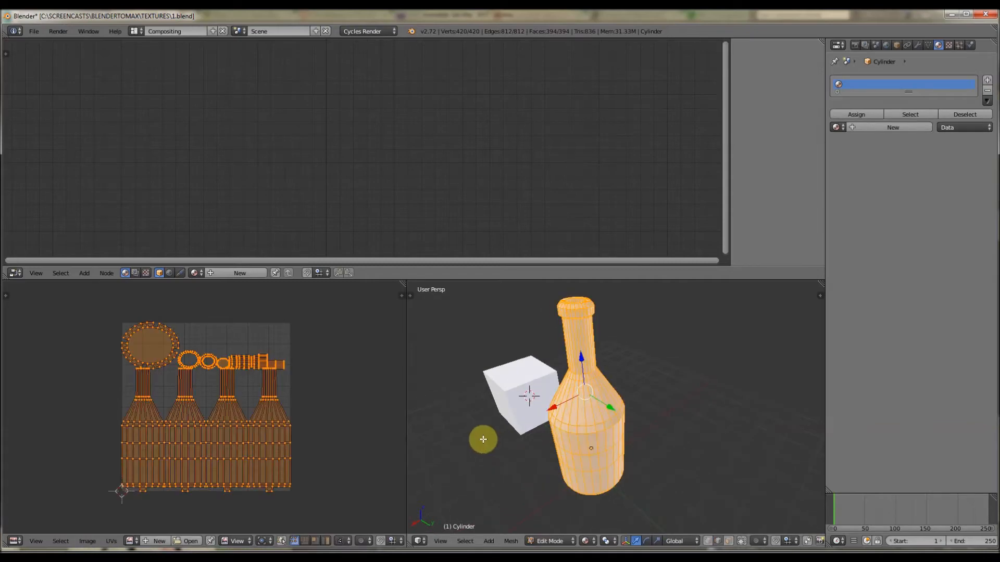
{"action": "mouse_move", "coordinate": [170, 457]}
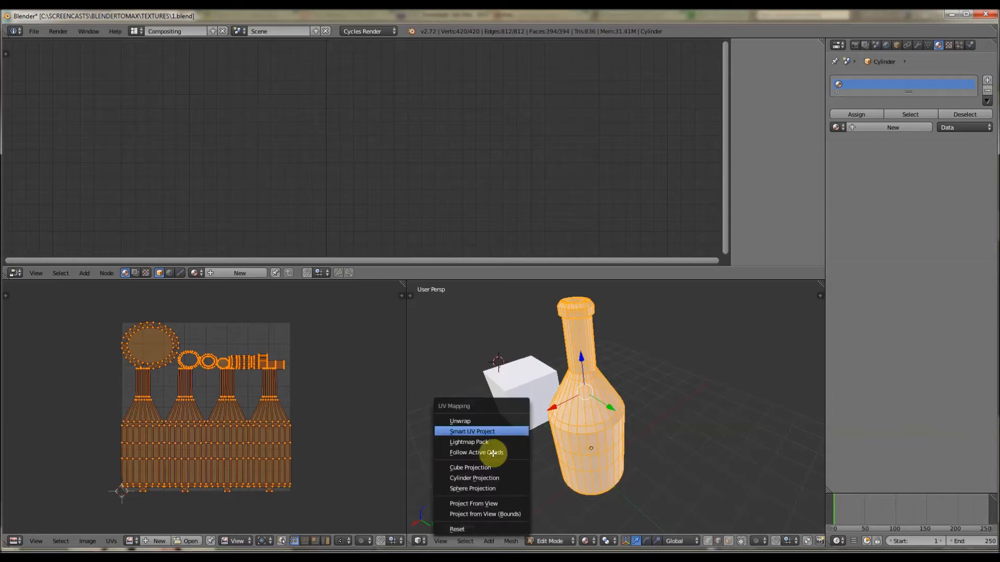
{"action": "mouse_move", "coordinate": [516, 350]}
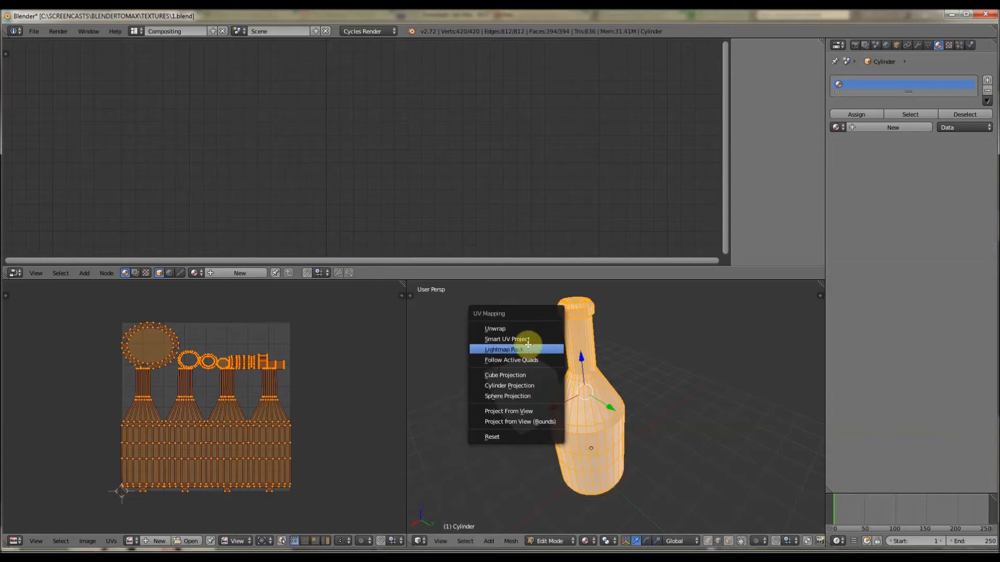
{"action": "mouse_move", "coordinate": [507, 339]}
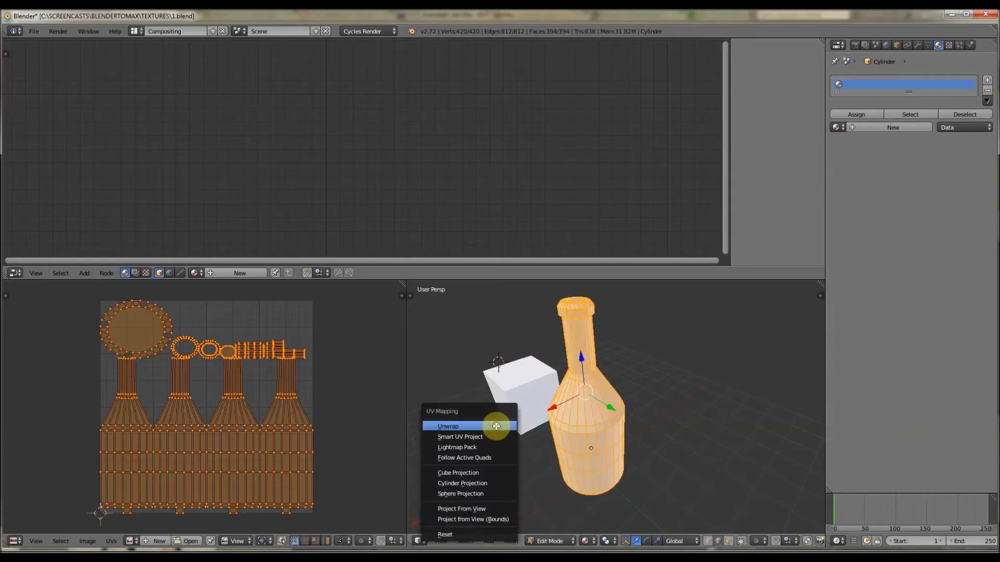
{"action": "left_click", "coordinate": [448, 426]}
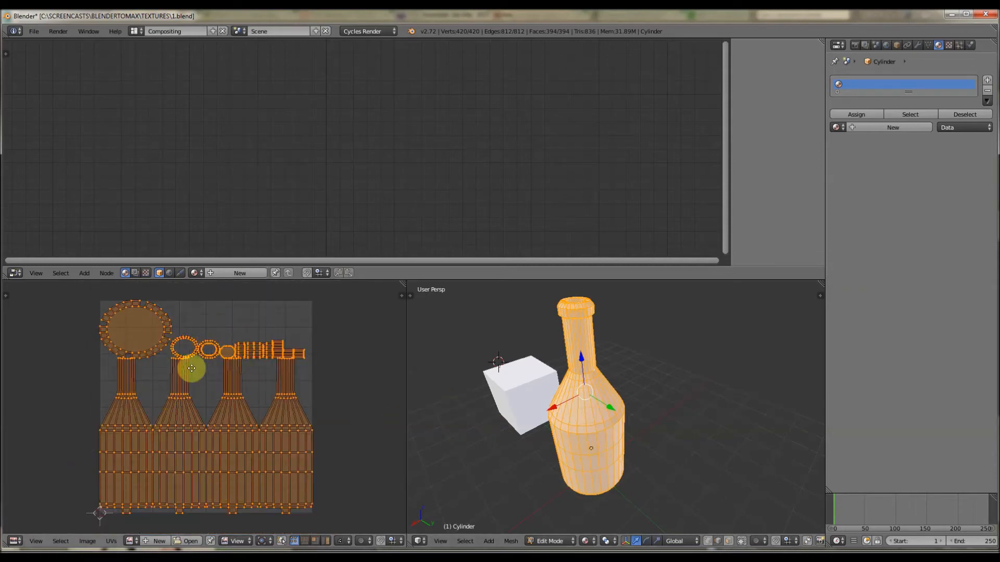
{"action": "left_click", "coordinate": [111, 540]}
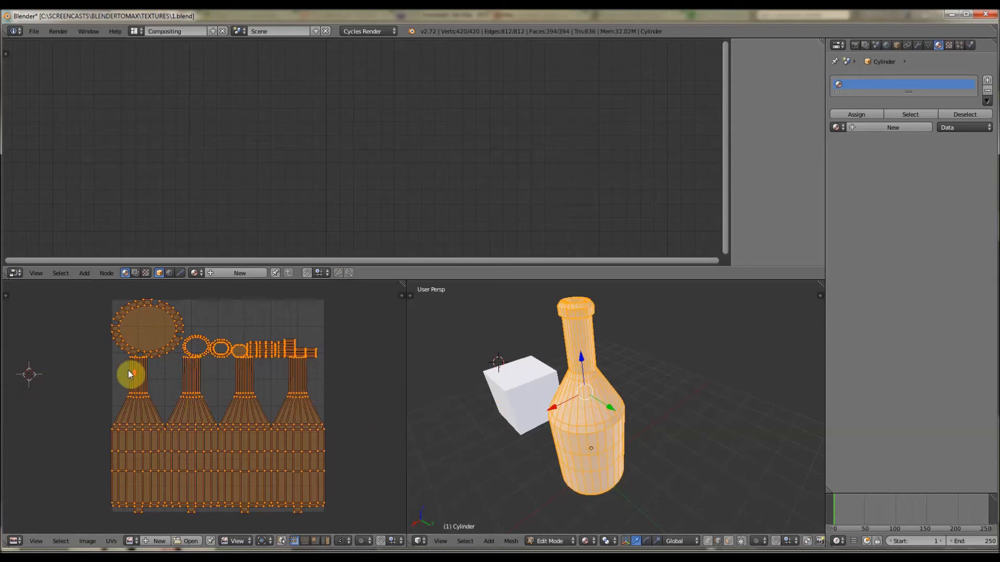
{"action": "left_click", "coordinate": [133, 541]}
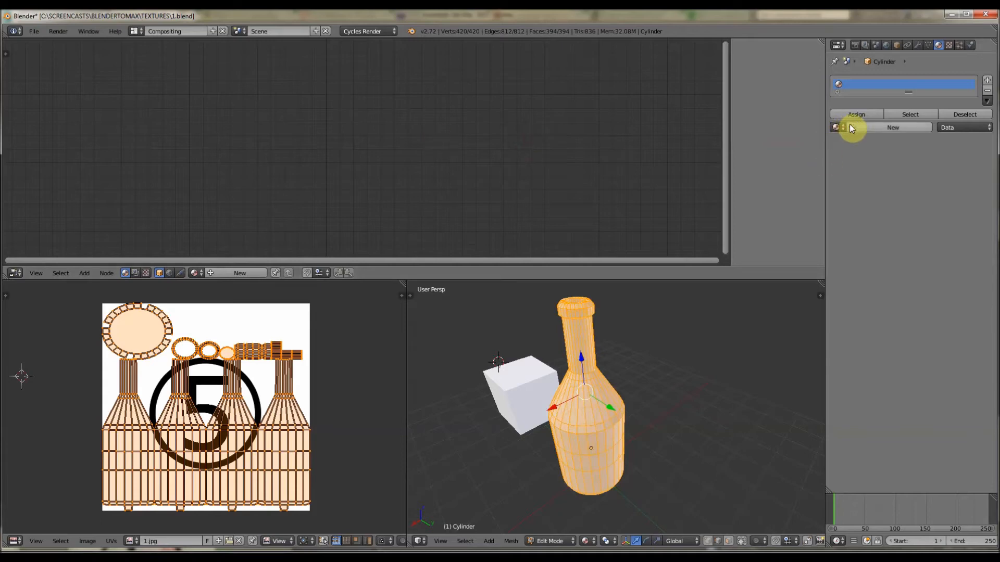
Create a new material with an Image Texture node loading 1.jpg for the diffuse colour
{"action": "left_click", "coordinate": [892, 127]}
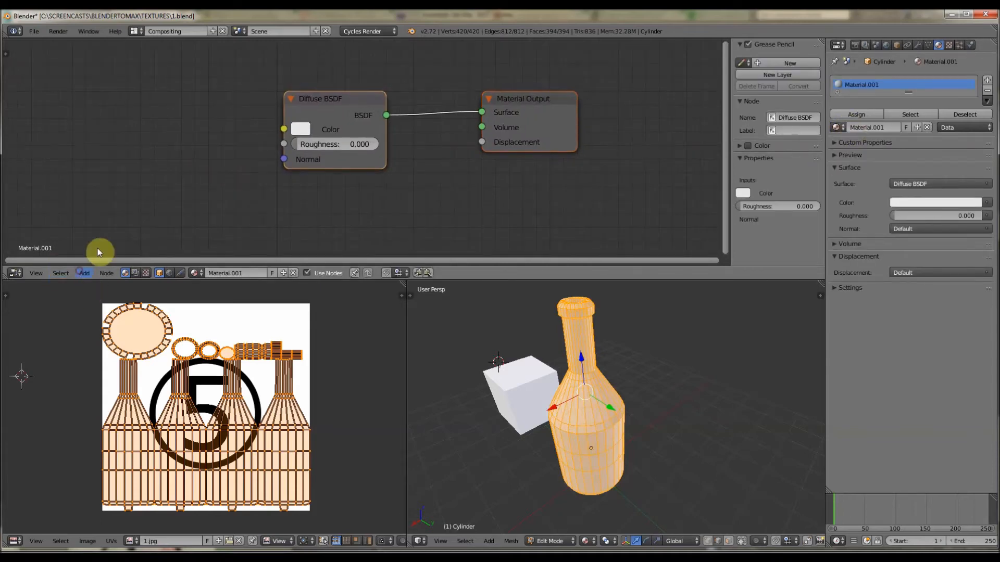
{"action": "left_click", "coordinate": [84, 273]}
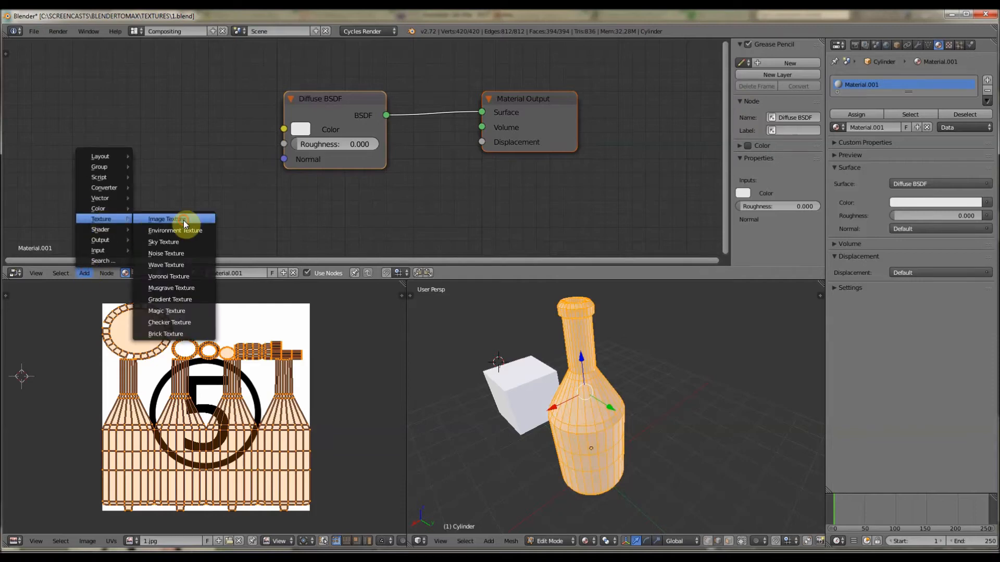
{"action": "left_click", "coordinate": [167, 219]}
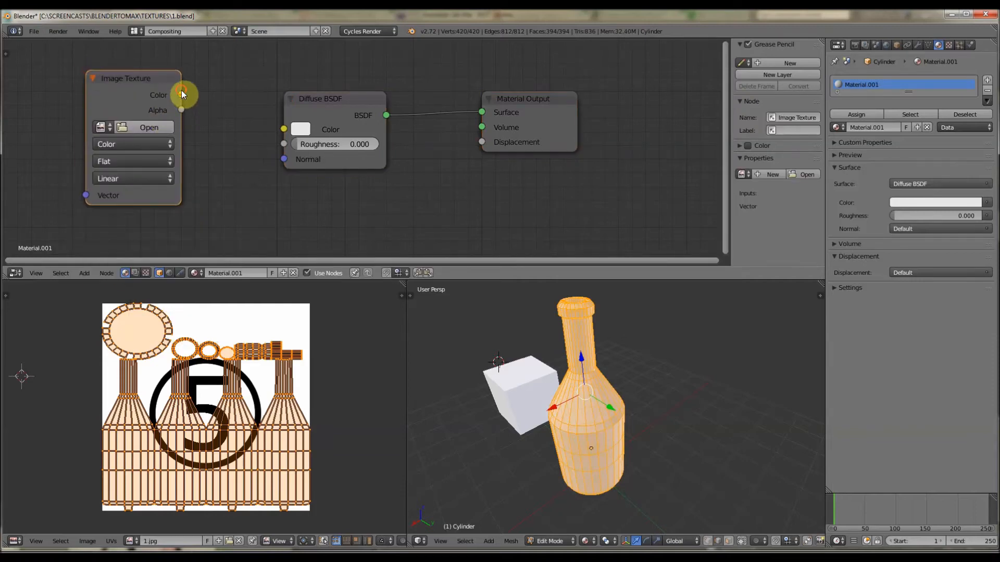
{"action": "left_click", "coordinate": [149, 127]}
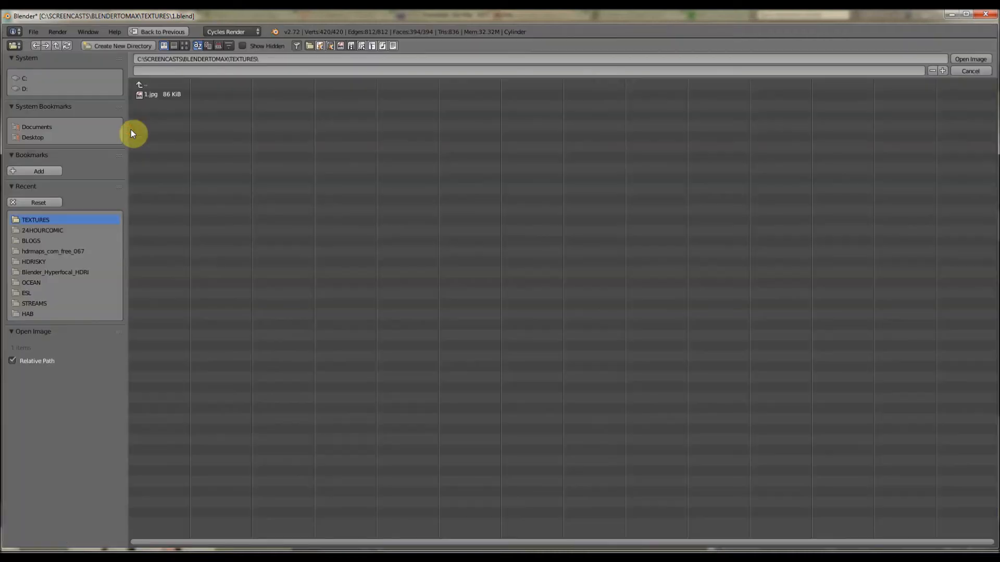
{"action": "left_click", "coordinate": [150, 94]}
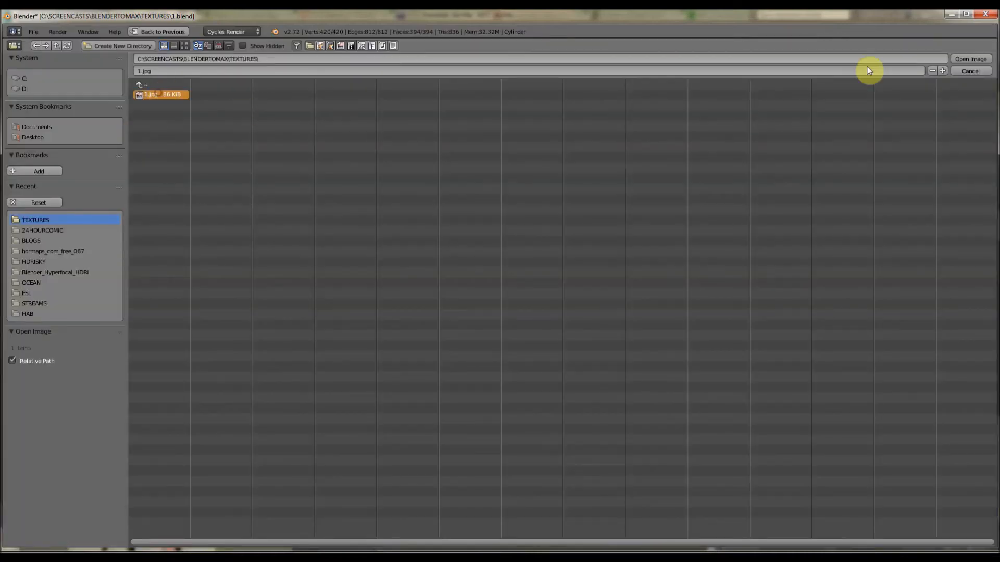
{"action": "left_click", "coordinate": [969, 58]}
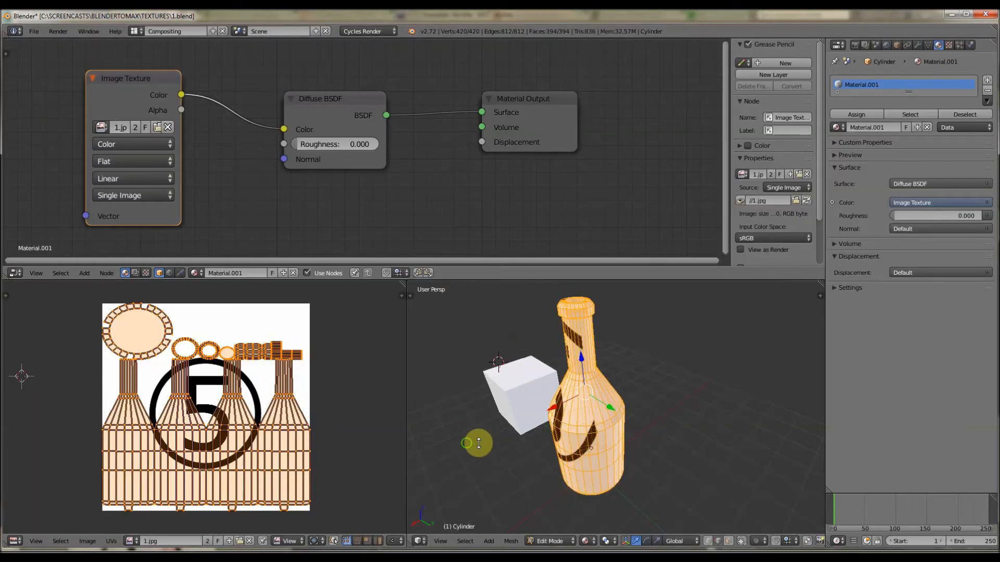
{"action": "mouse_move", "coordinate": [620, 375]}
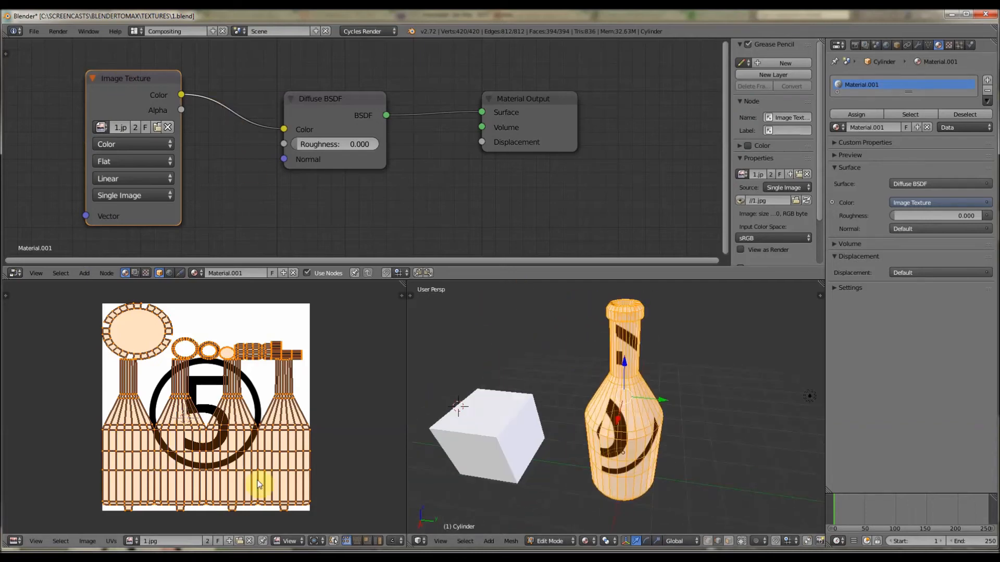
{"action": "mouse_move", "coordinate": [215, 443]}
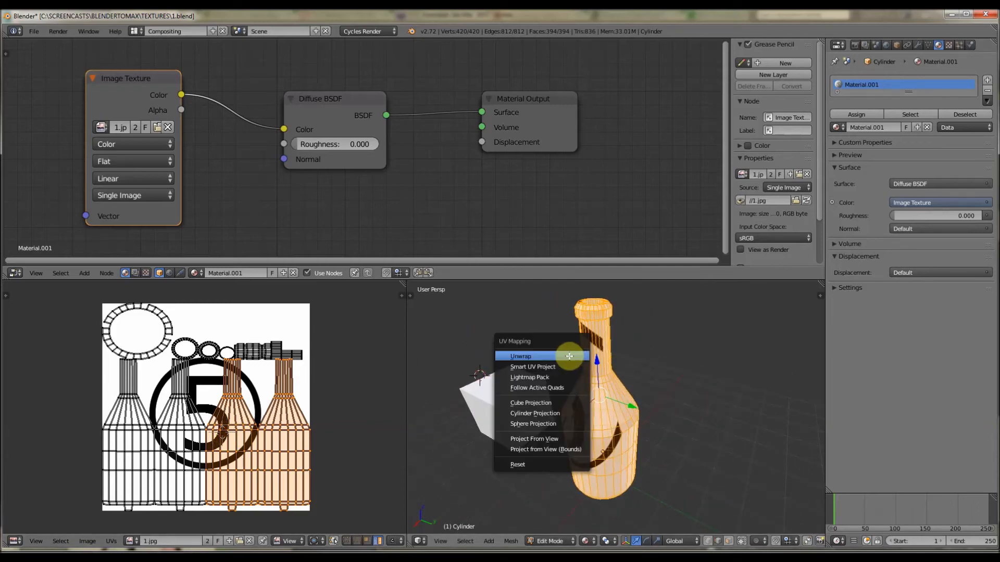
{"action": "mouse_move", "coordinate": [532, 367]}
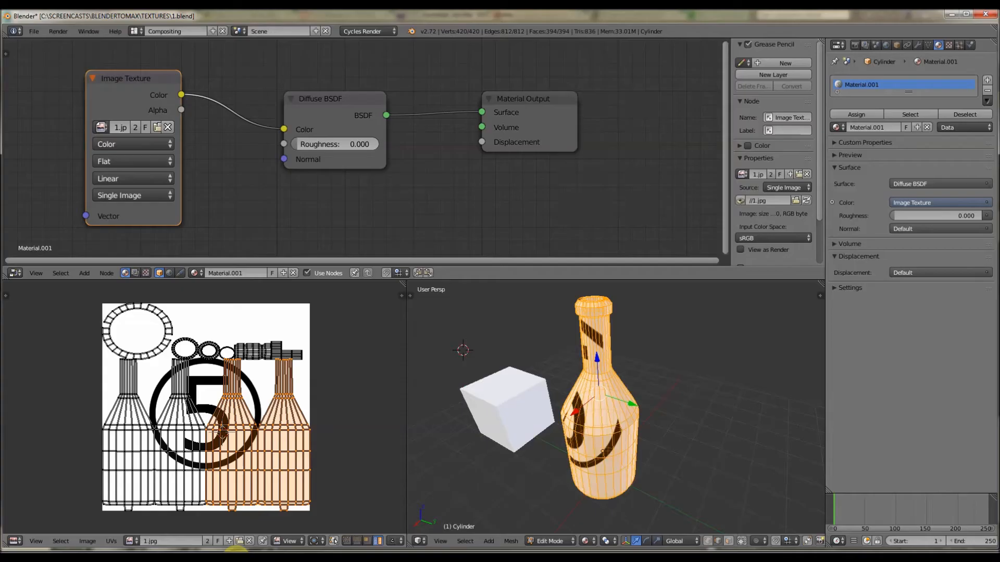
{"action": "mouse_move", "coordinate": [470, 429]}
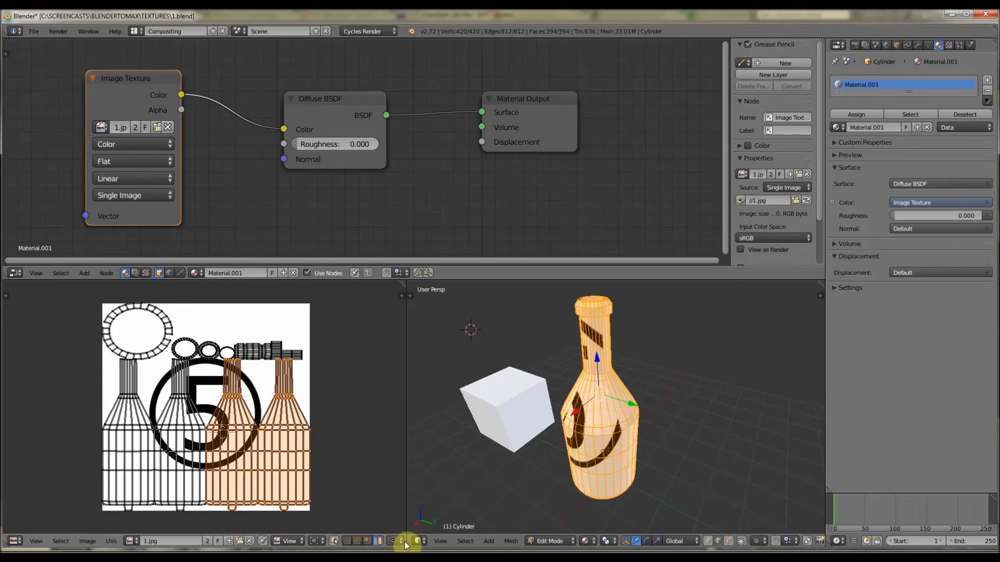
{"action": "mouse_move", "coordinate": [712, 188]}
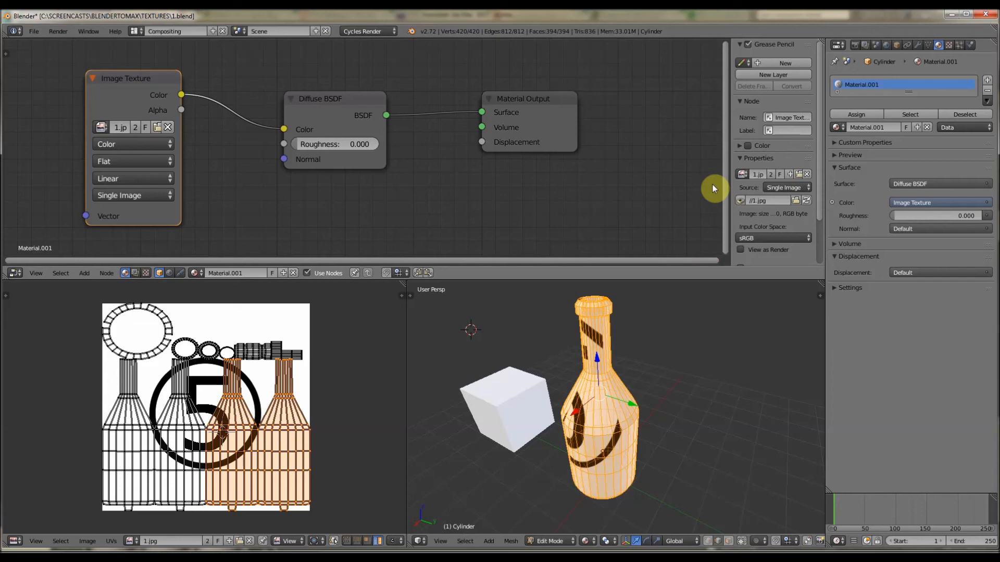
{"action": "mouse_move", "coordinate": [458, 345]}
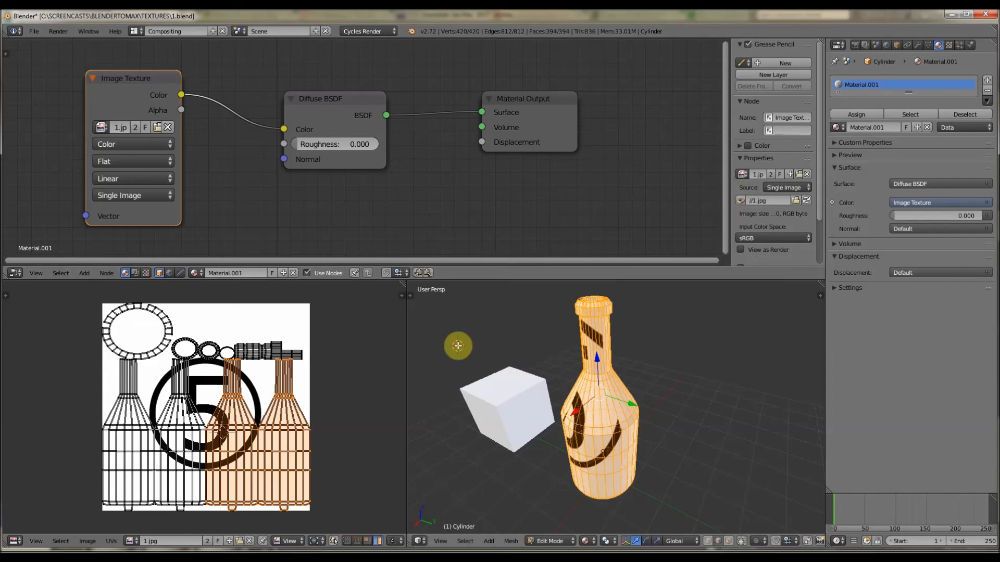